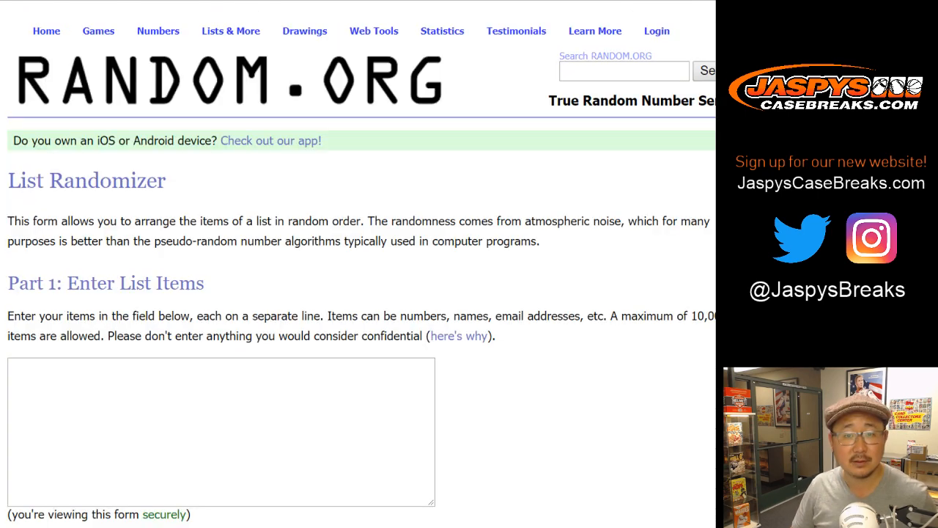
Step: Fill RANDOM.ORG's List Randomizer box with the participant names
{"action": "scroll", "scroll_direction": "down", "scroll_amount": 3}
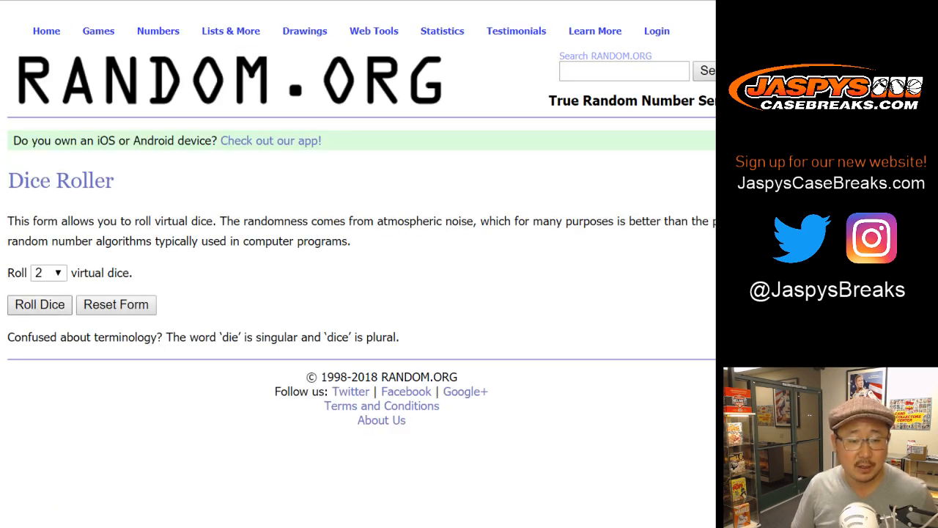
{"action": "left_click", "coordinate": [39, 304]}
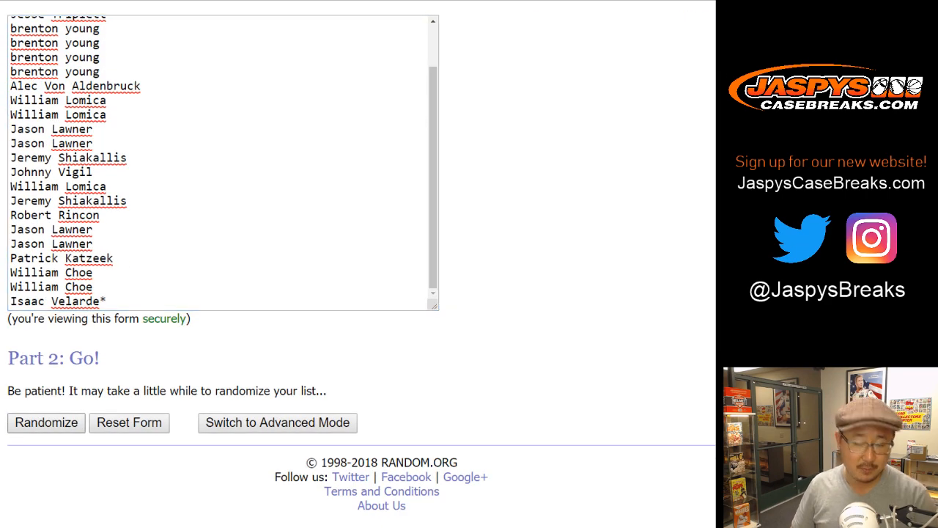
Step: Randomize the 24 participant names, then reshuffle them three more times
{"action": "left_click", "coordinate": [45, 422]}
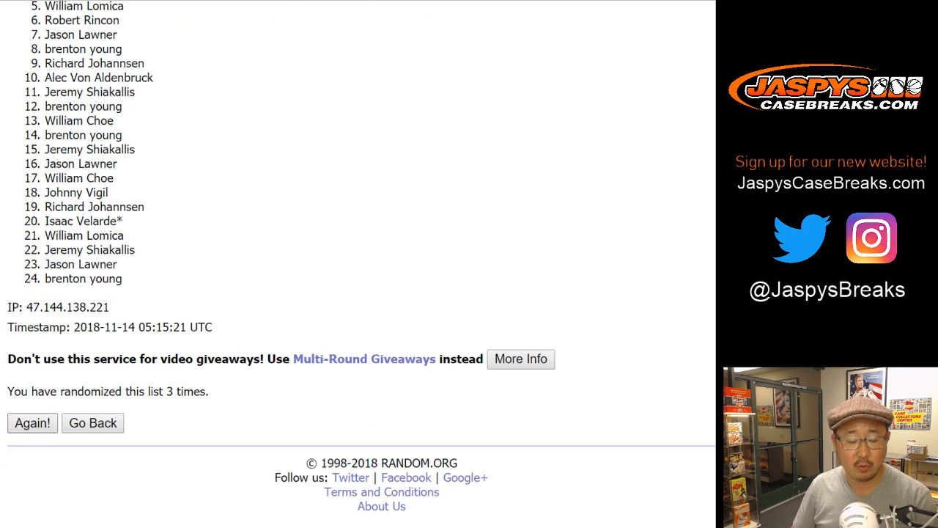
{"action": "left_click", "coordinate": [32, 423]}
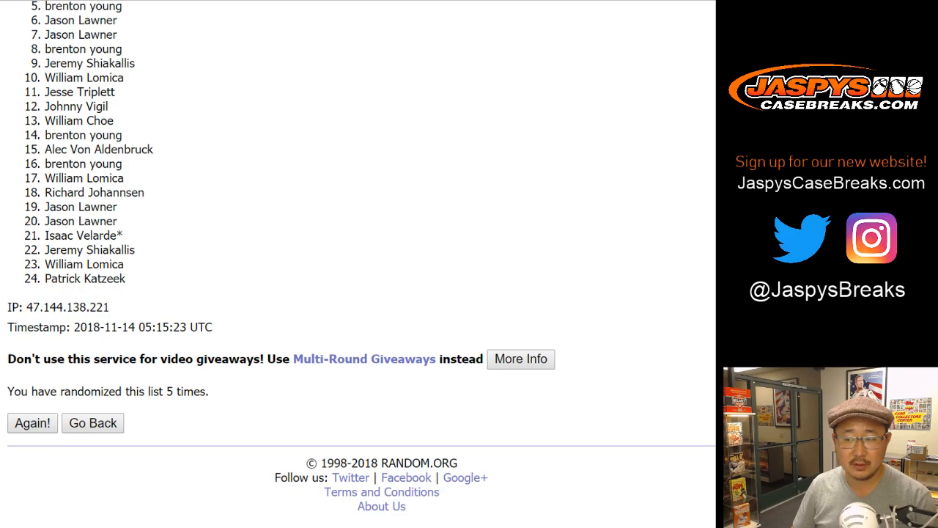
{"action": "left_click", "coordinate": [32, 423]}
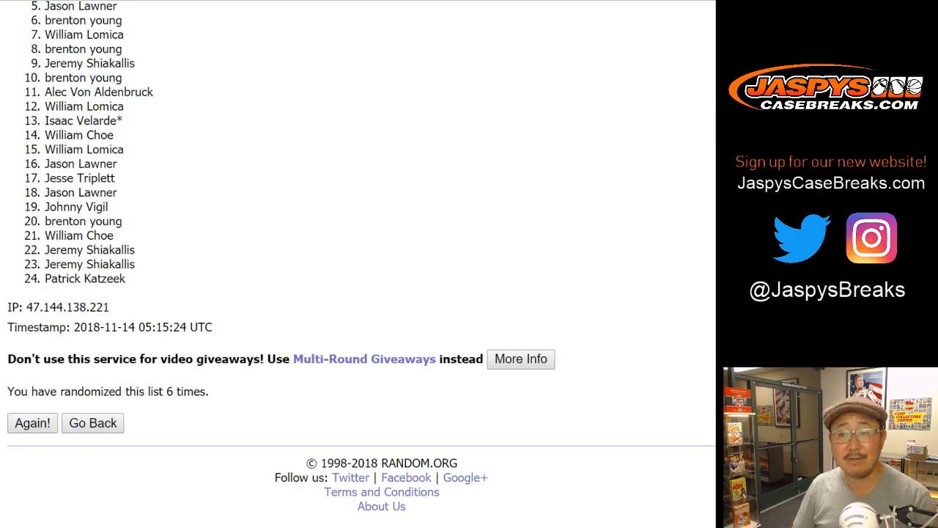
{"action": "left_click", "coordinate": [32, 423]}
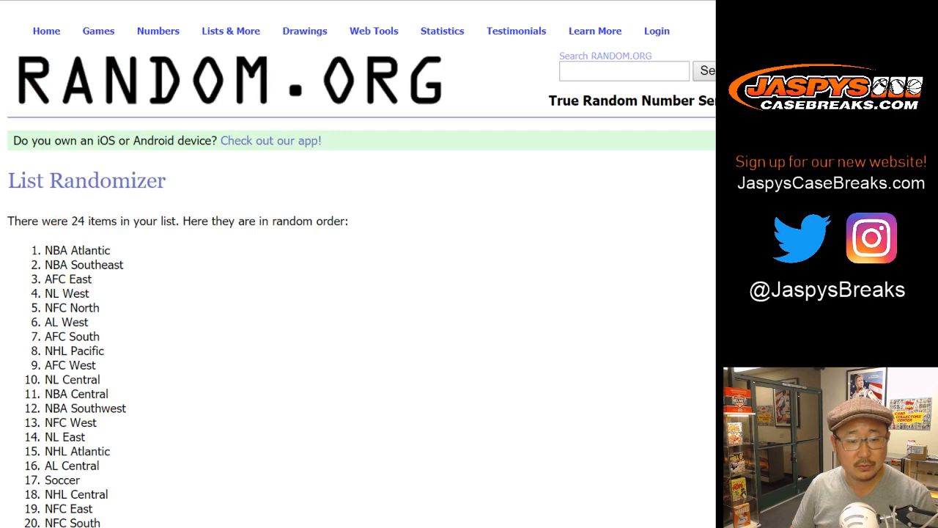
Step: Reshuffle the 24 divisions until they start NHL Pacific, NL West, NBA Atlantic
{"action": "scroll", "scroll_direction": "down", "scroll_amount": 3}
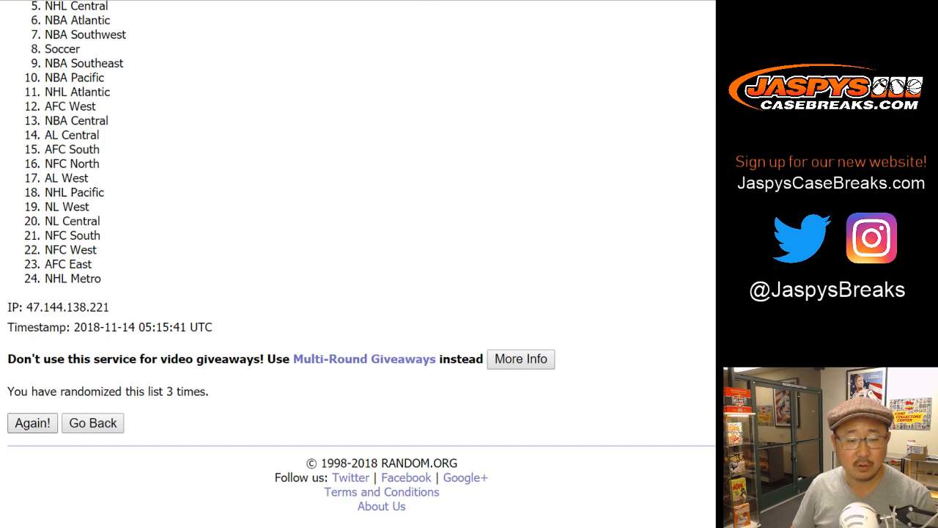
{"action": "left_click", "coordinate": [32, 422]}
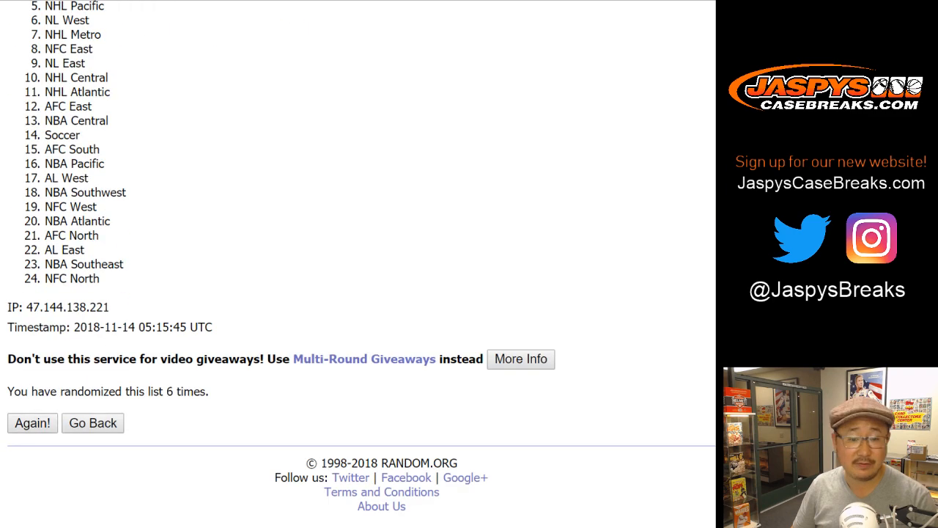
{"action": "left_click", "coordinate": [32, 422]}
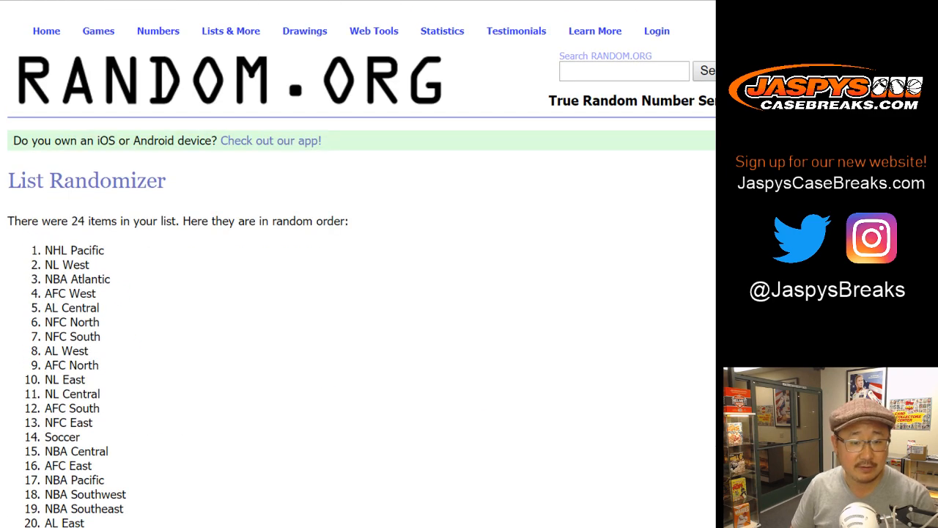
{"action": "scroll", "scroll_direction": "down", "scroll_amount": 3}
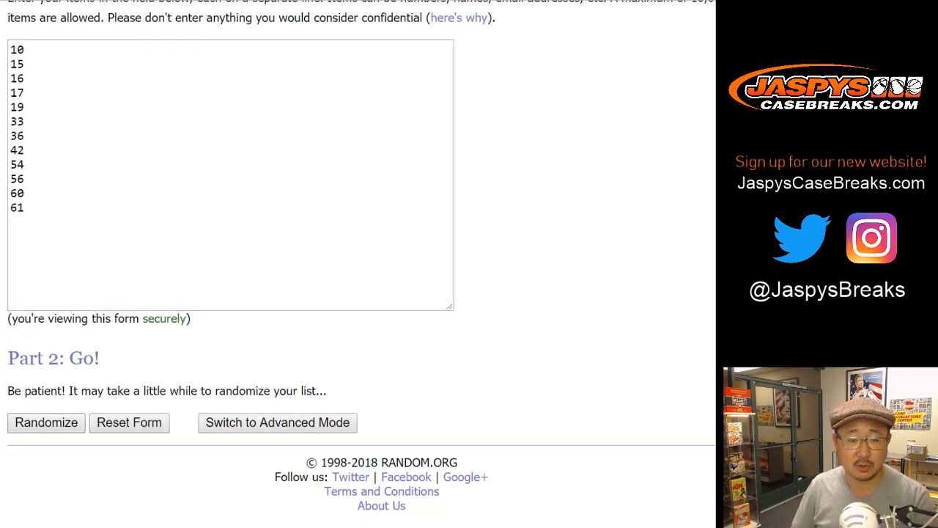
Step: Randomize the twelve numbers and reshuffle them so 42 is first and 17 last
{"action": "left_click", "coordinate": [46, 422]}
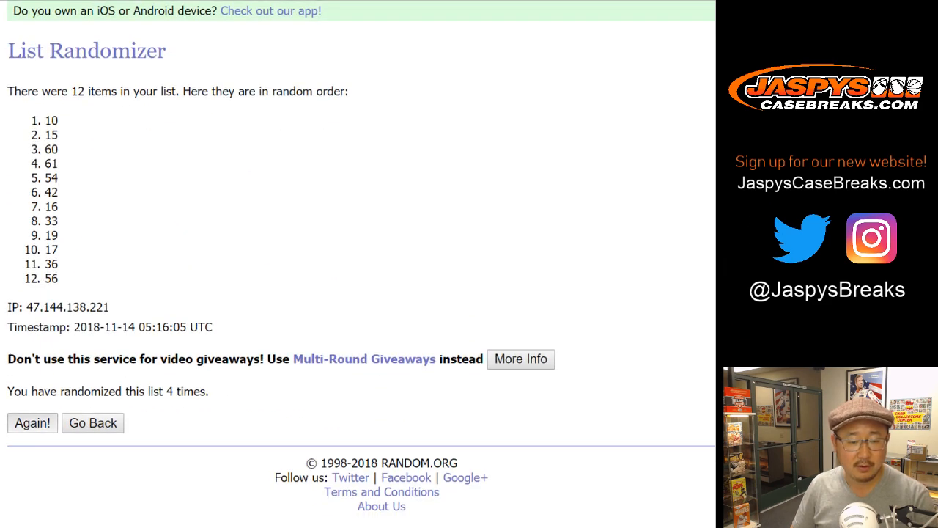
{"action": "left_click", "coordinate": [33, 423]}
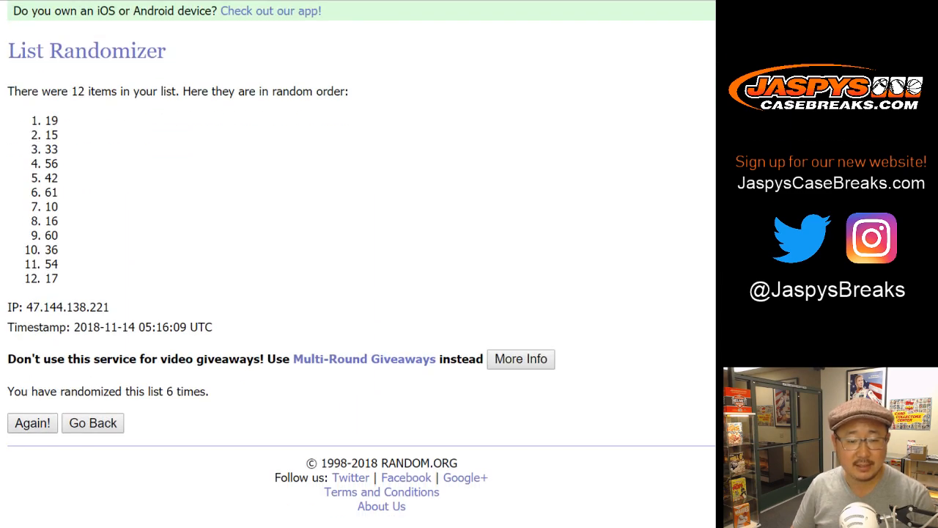
{"action": "left_click", "coordinate": [32, 423]}
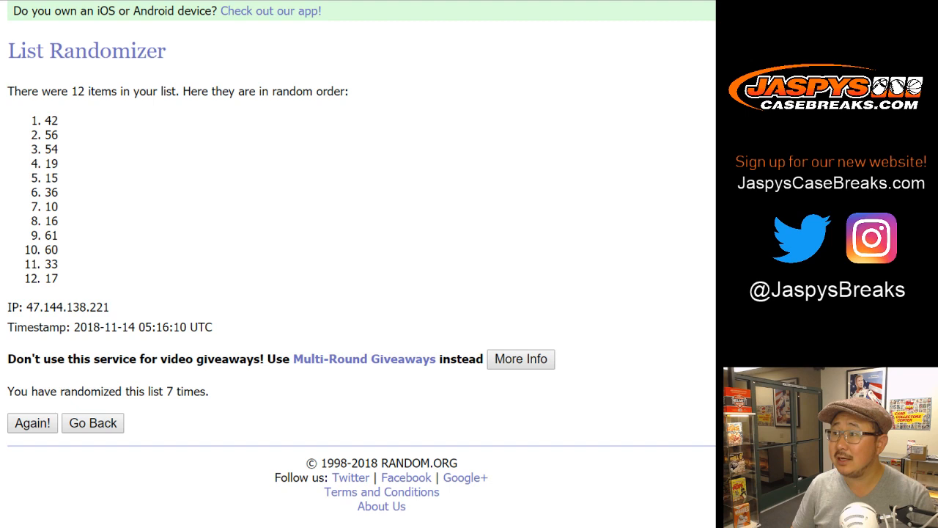
{"action": "left_click_drag", "start_coordinate": [44, 120], "coordinate": [59, 135]}
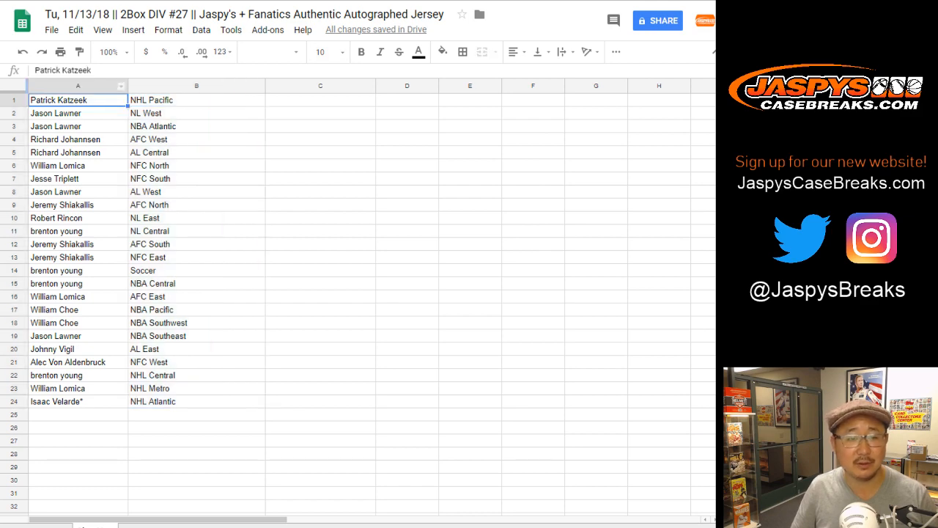
{"action": "left_click", "coordinate": [322, 51]}
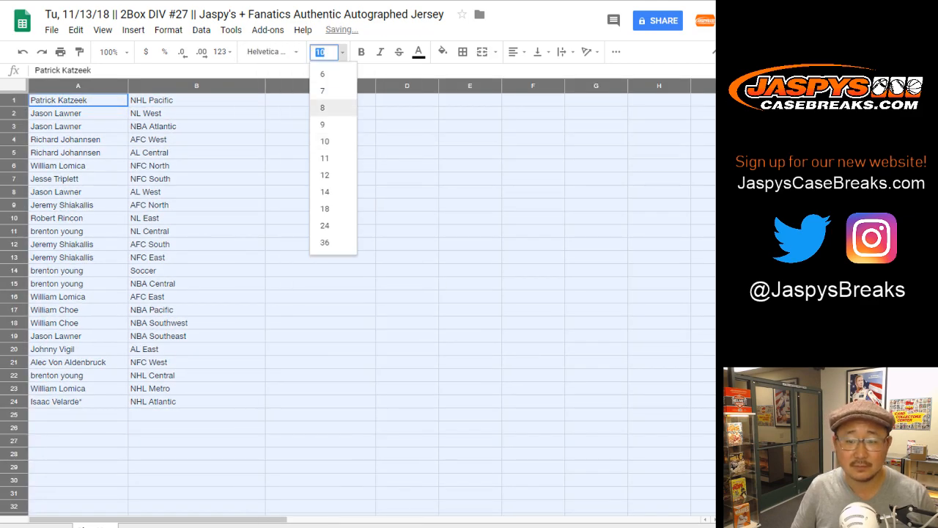
{"action": "left_click", "coordinate": [325, 191]}
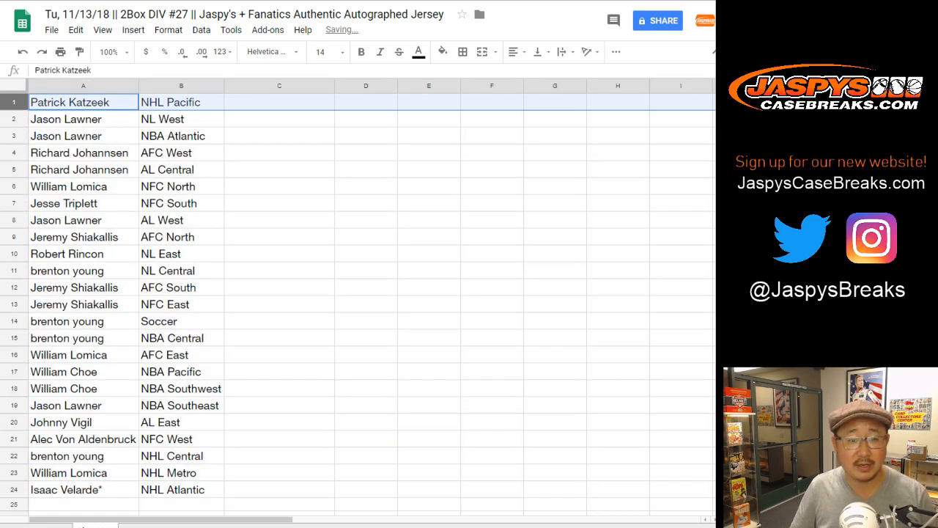
{"action": "left_click", "coordinate": [82, 136]}
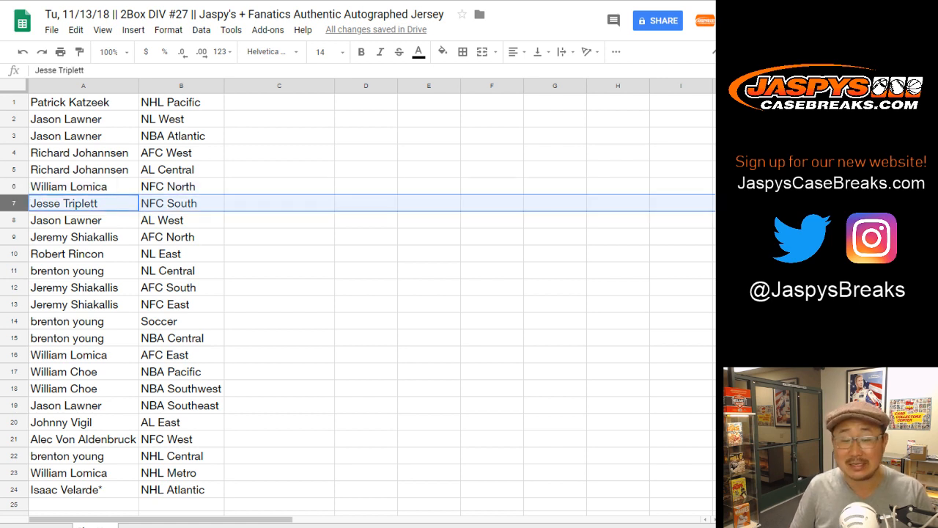
{"action": "left_click", "coordinate": [83, 220]}
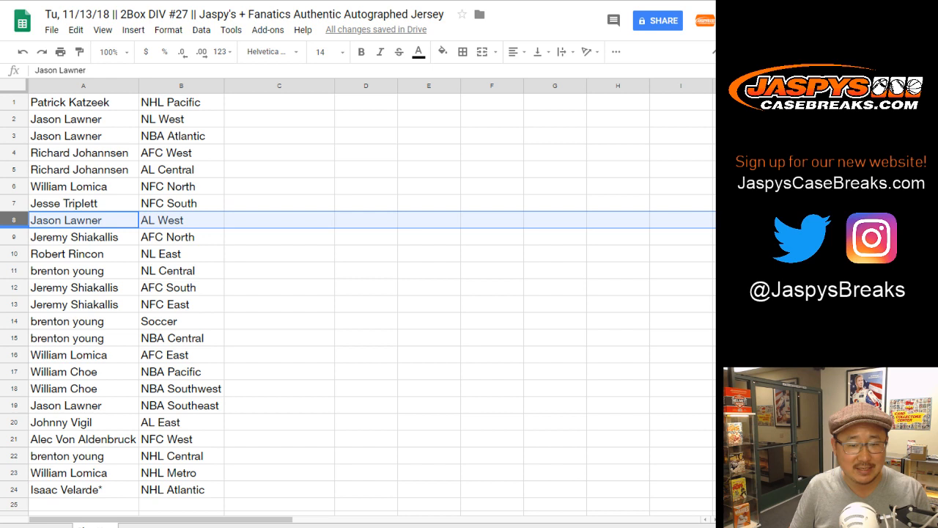
{"action": "left_click", "coordinate": [67, 270]}
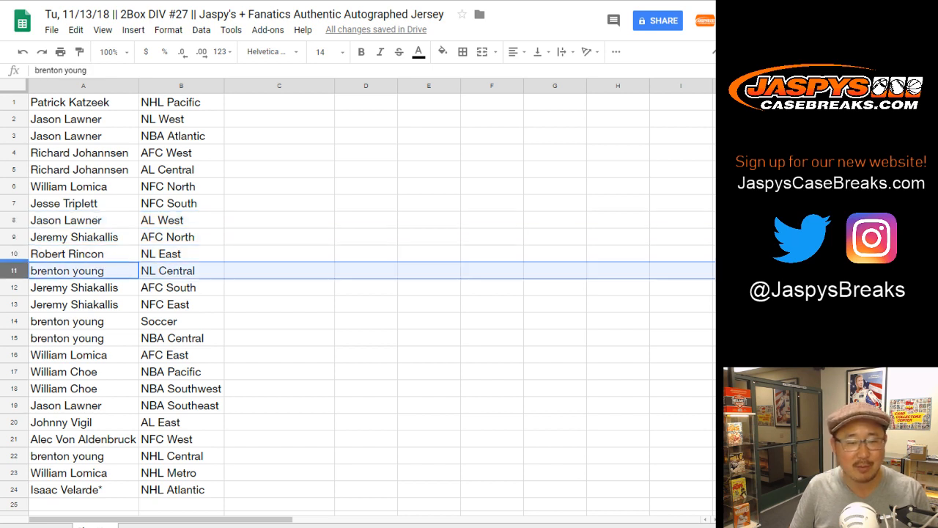
{"action": "left_click", "coordinate": [83, 287]}
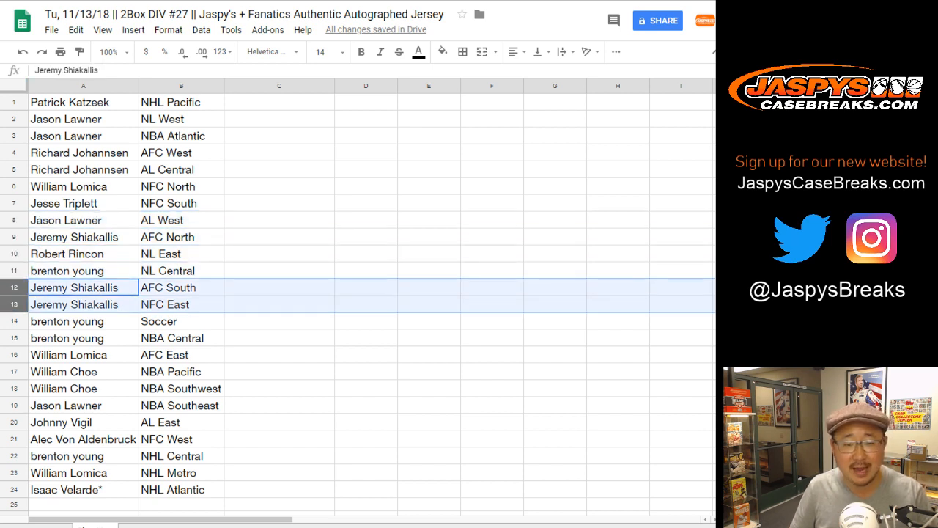
{"action": "left_click", "coordinate": [67, 338]}
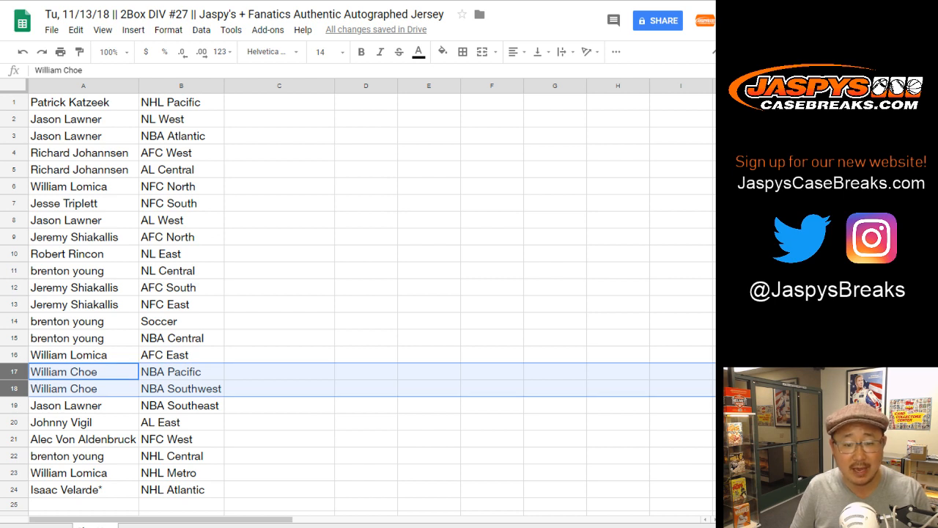
{"action": "left_click", "coordinate": [65, 405]}
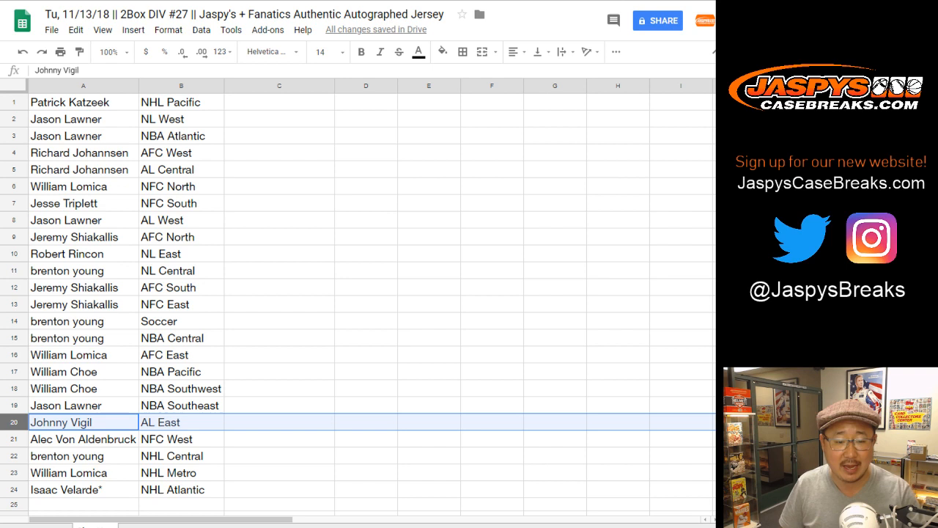
{"action": "left_click", "coordinate": [83, 455]}
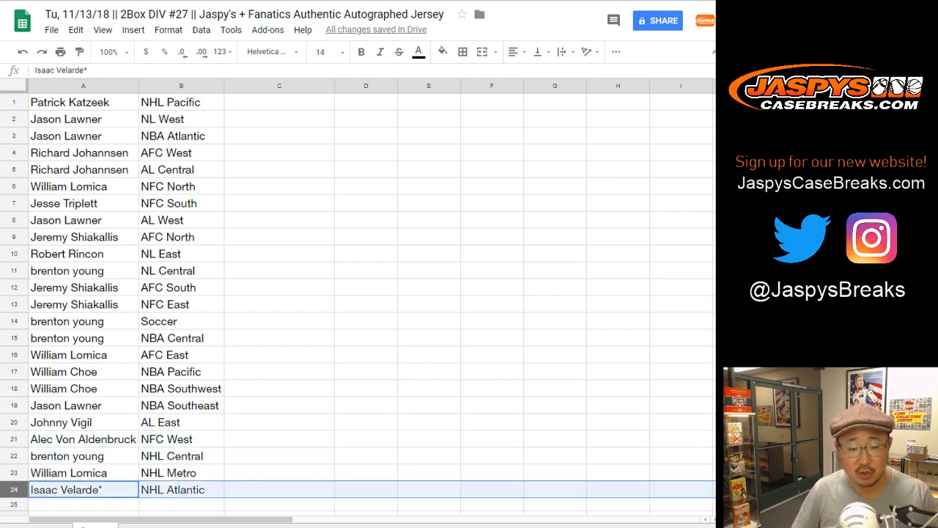
{"action": "left_click", "coordinate": [181, 102]}
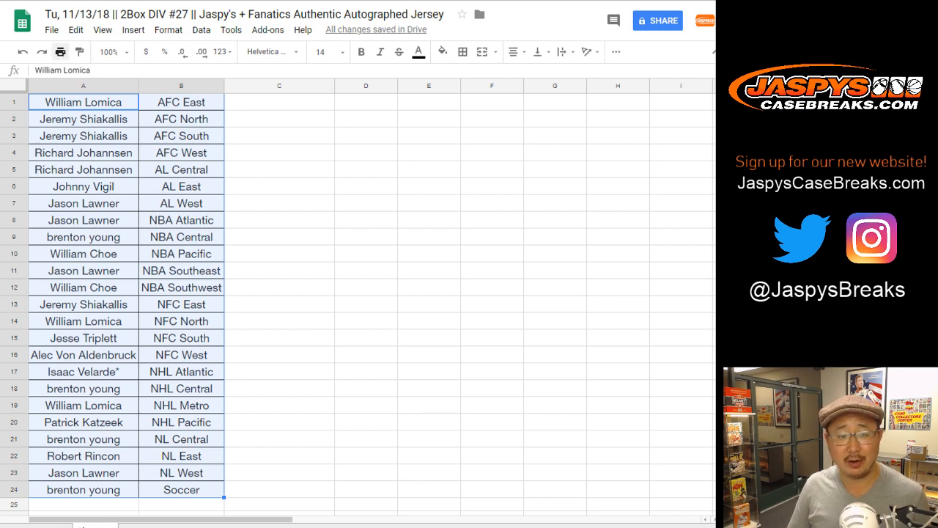
Step: Open the print preview for the sorted, bordered names and divisions list
{"action": "key", "text": "ctrl+p"}
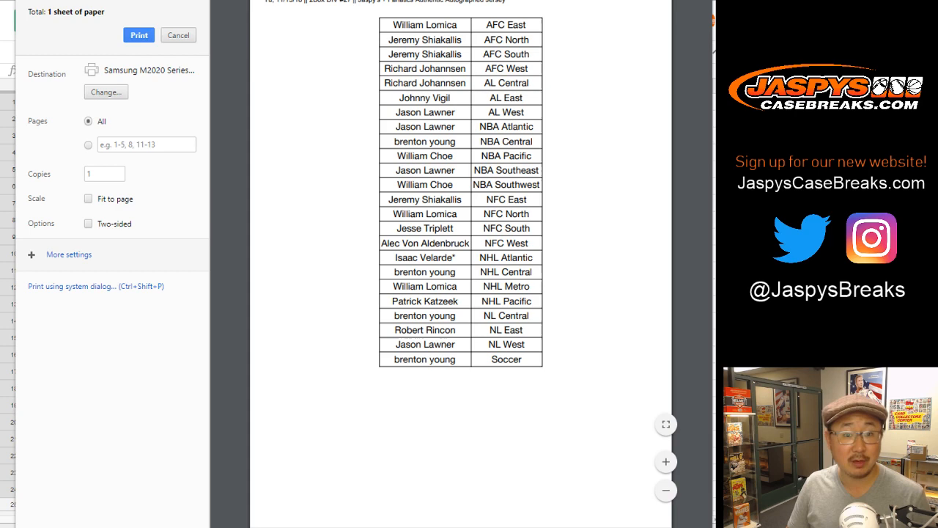
Step: Send the sorted list to the printer and return to the sheet
{"action": "left_click", "coordinate": [178, 34]}
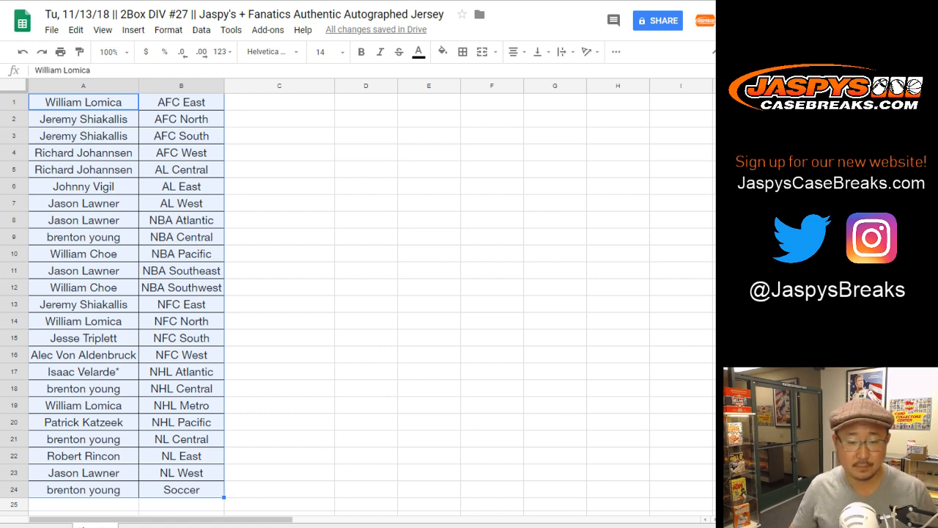
{"action": "left_click", "coordinate": [83, 303]}
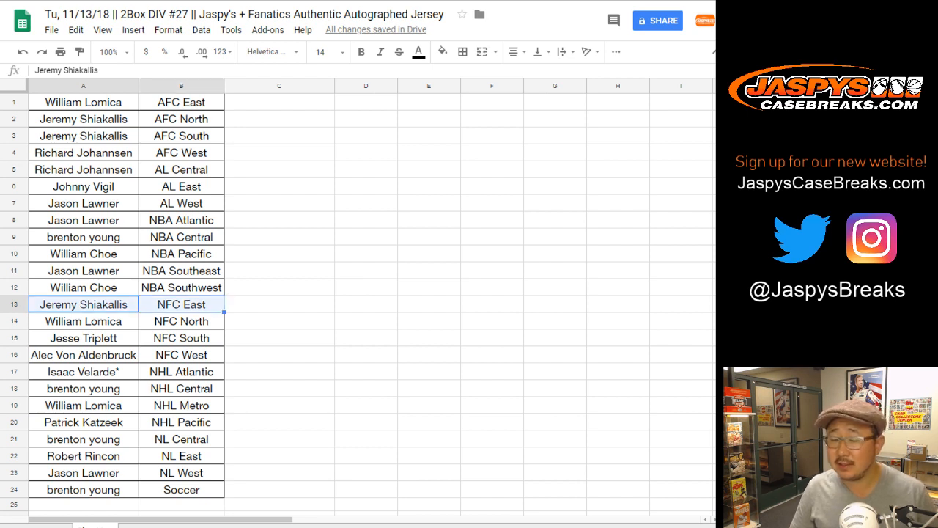
{"action": "key", "text": "ctrl+f"}
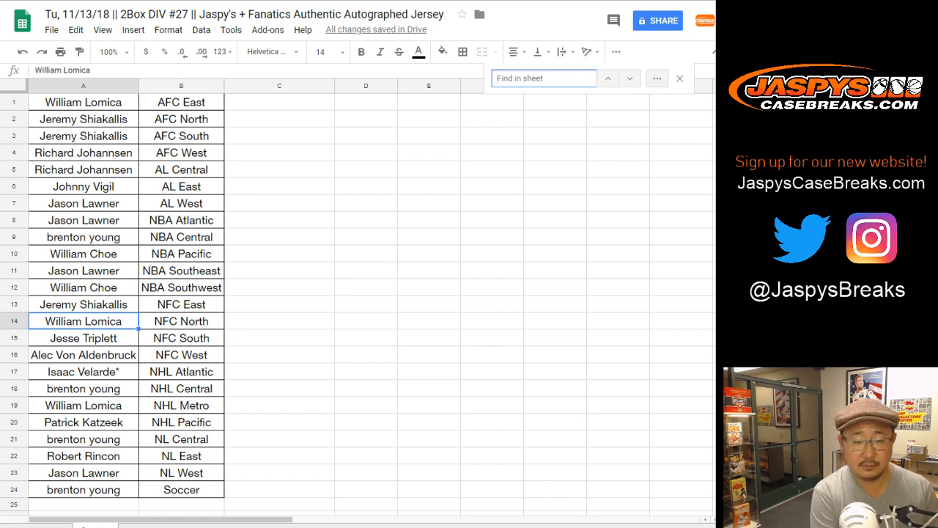
{"action": "type", "text": "lom"}
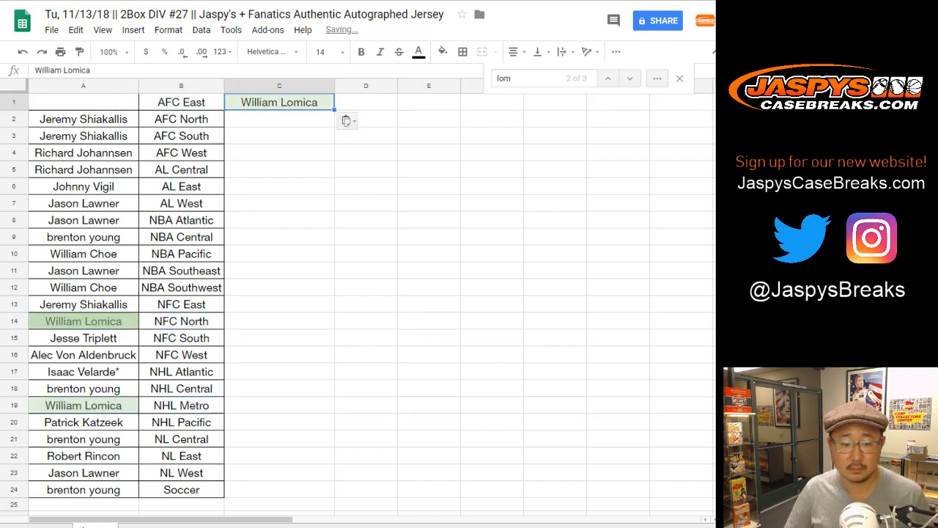
{"action": "left_click", "coordinate": [279, 371]}
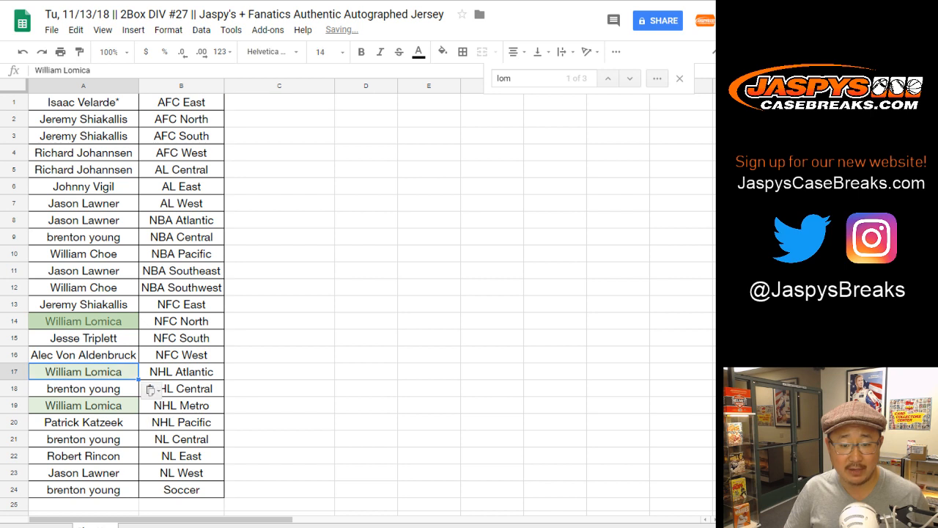
{"action": "type", "text": "-T"}
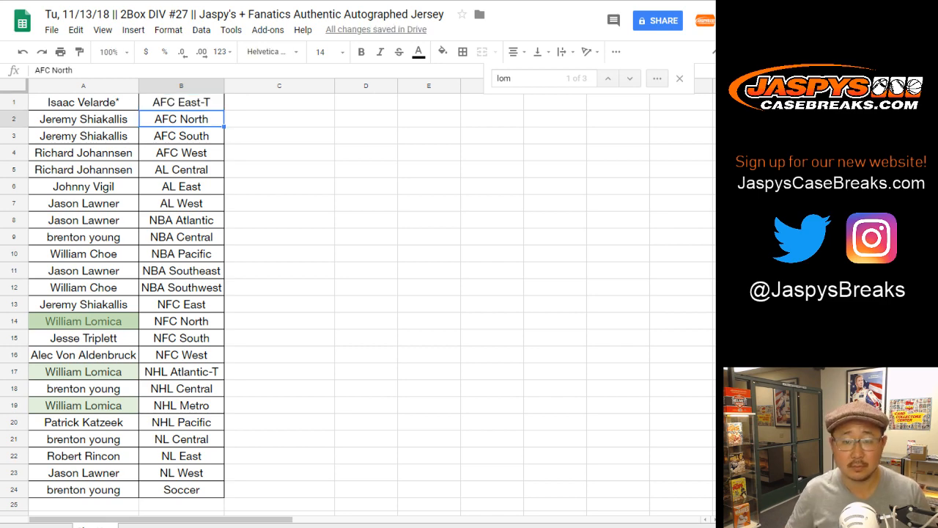
Step: Print the traded list through Chrome's print dialog rather than Sheets' print settings
{"action": "key", "text": "ctrl+p"}
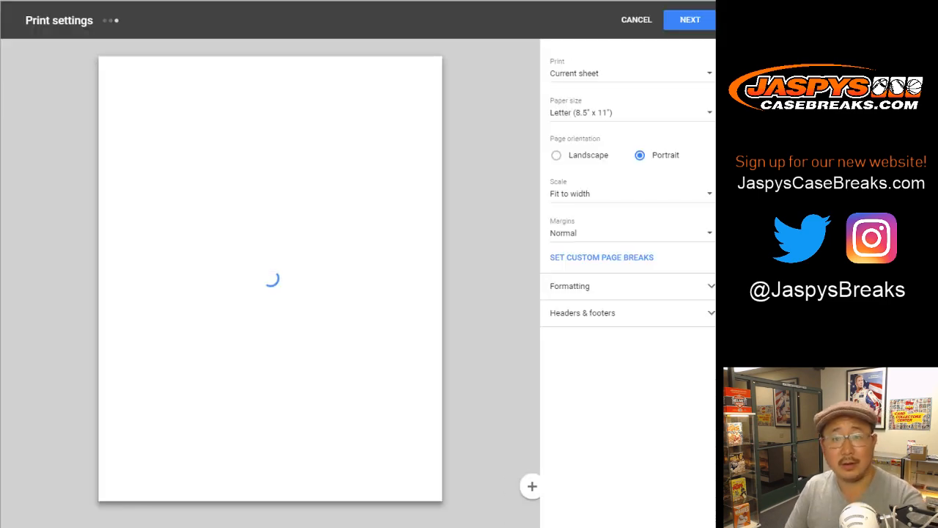
{"action": "left_click", "coordinate": [636, 20]}
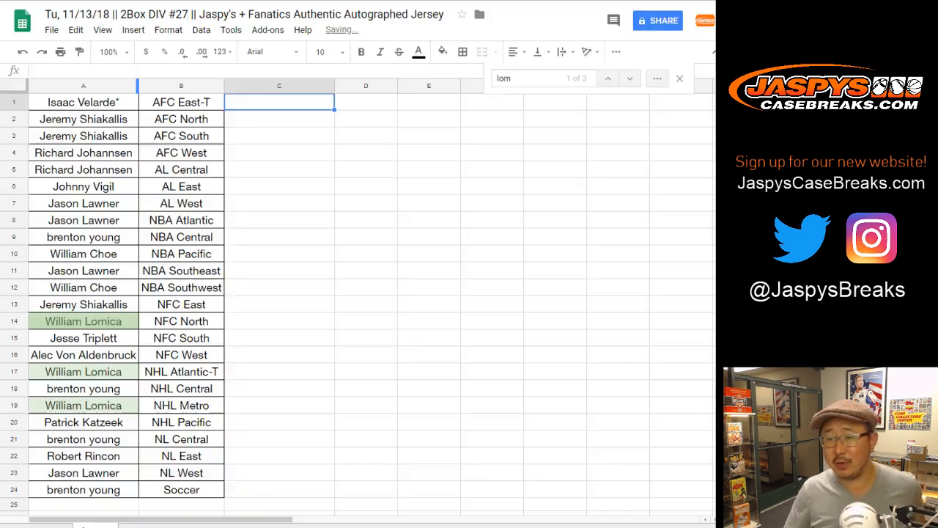
{"action": "key", "text": "ctrl+p"}
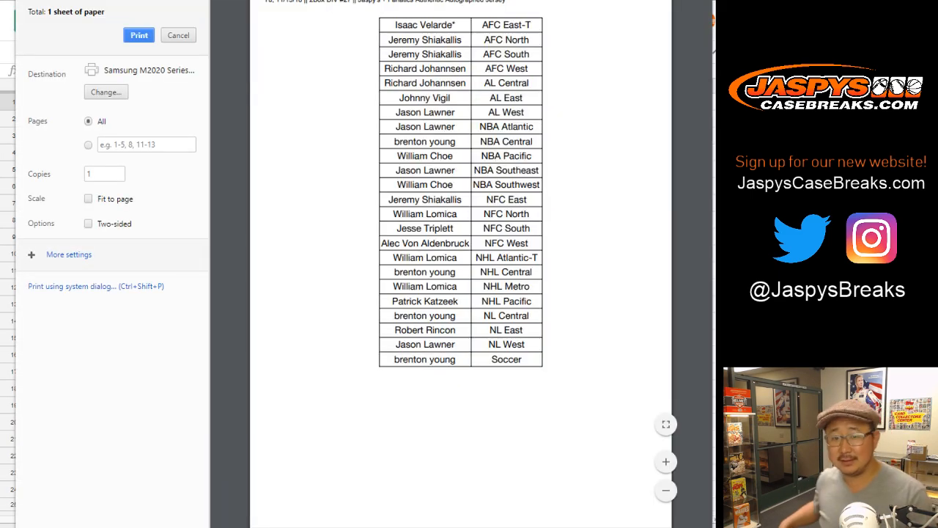
{"action": "left_click", "coordinate": [139, 34]}
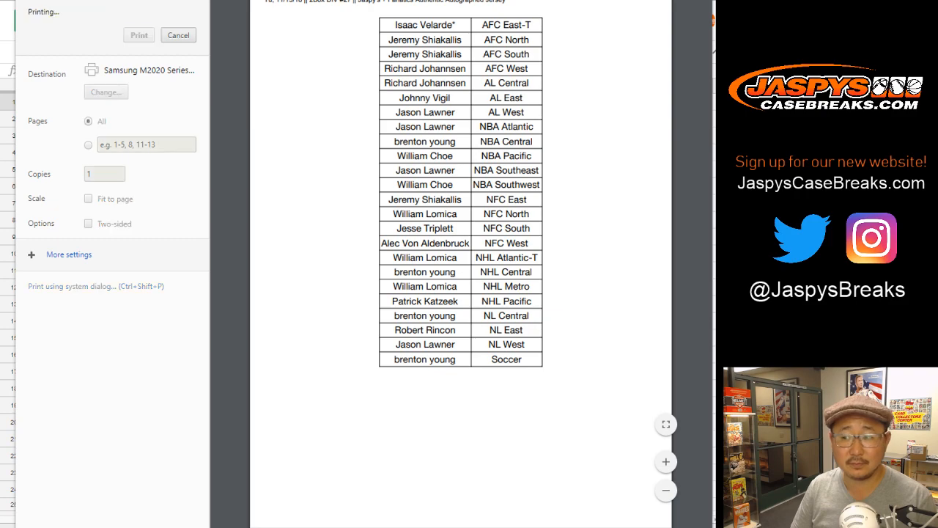
{"action": "left_click", "coordinate": [178, 34]}
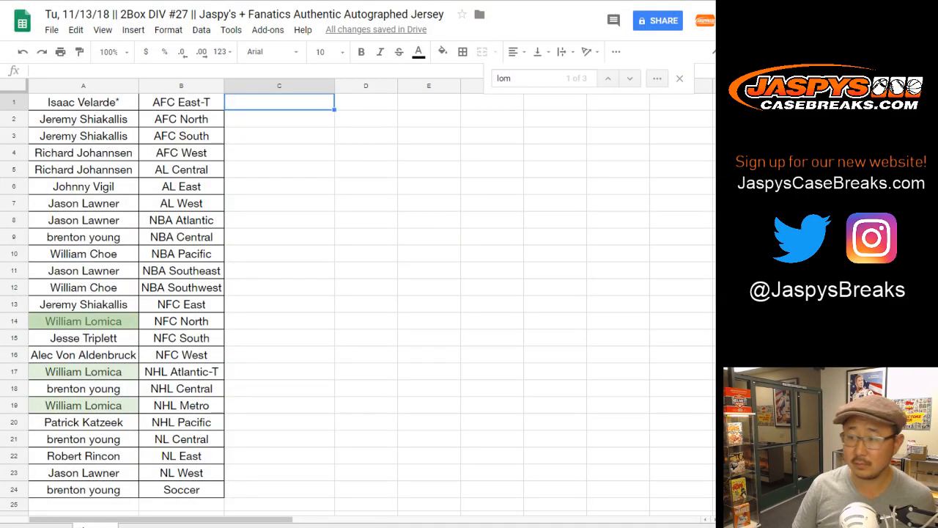